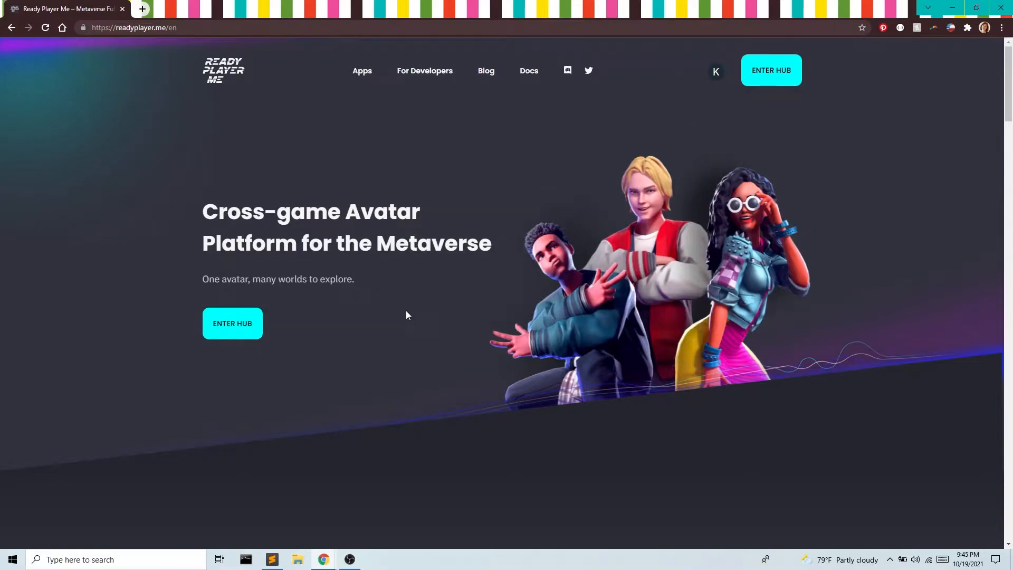
mouse_move(237, 158)
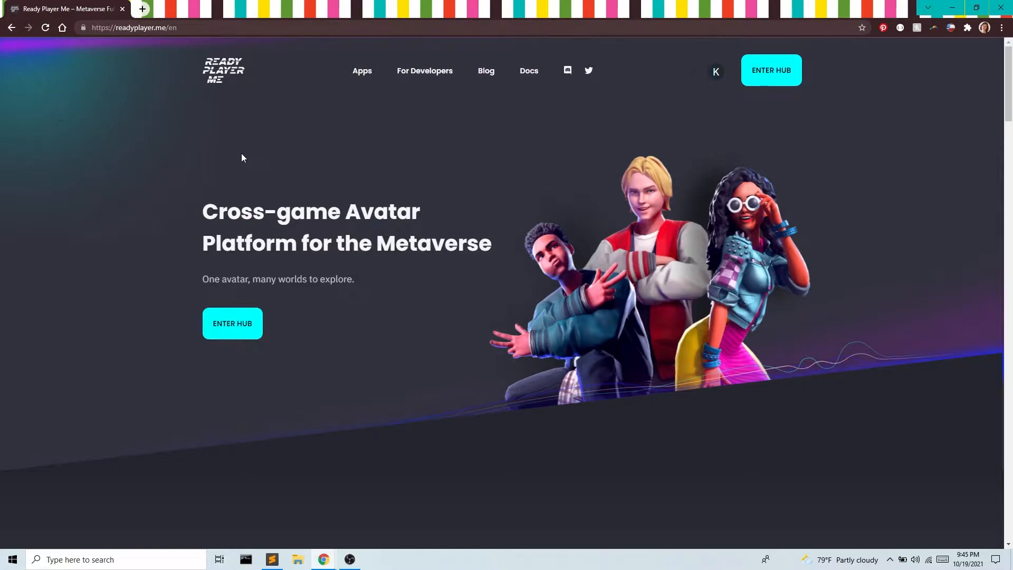
mouse_move(249, 340)
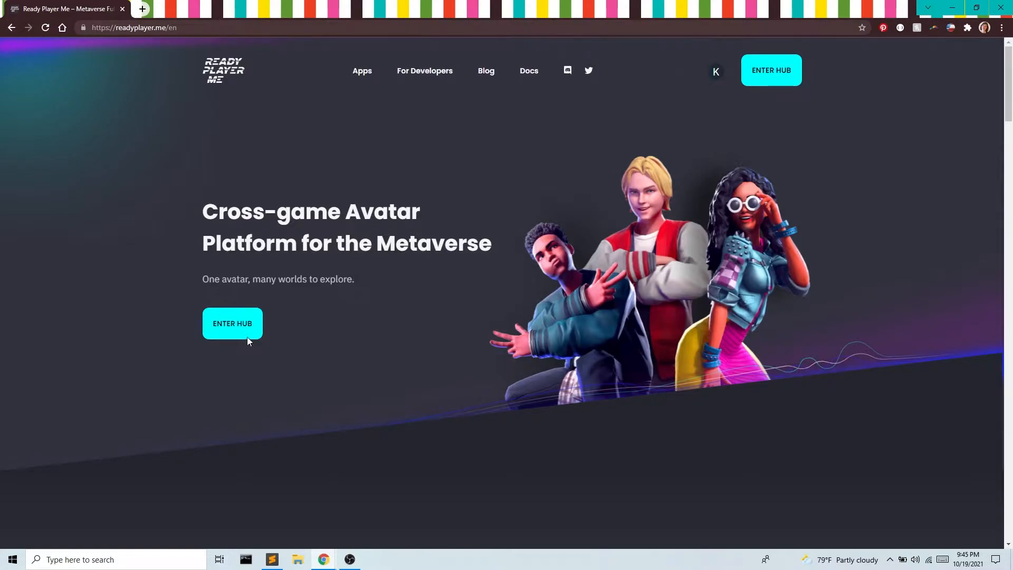
Enter the hub, glance at Discover Apps, and go to the My Avatars list.
click(233, 323)
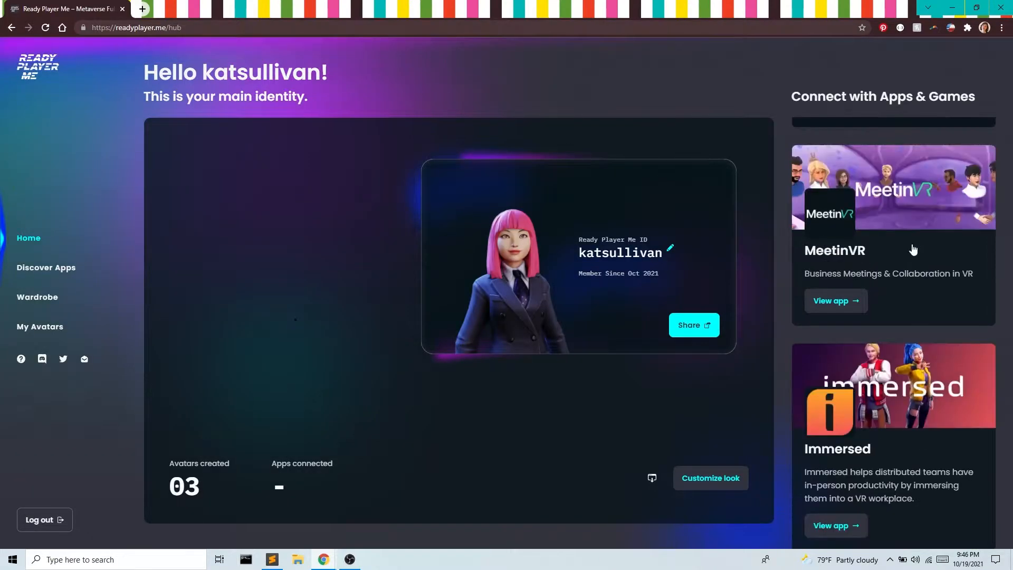
scroll(down, 3)
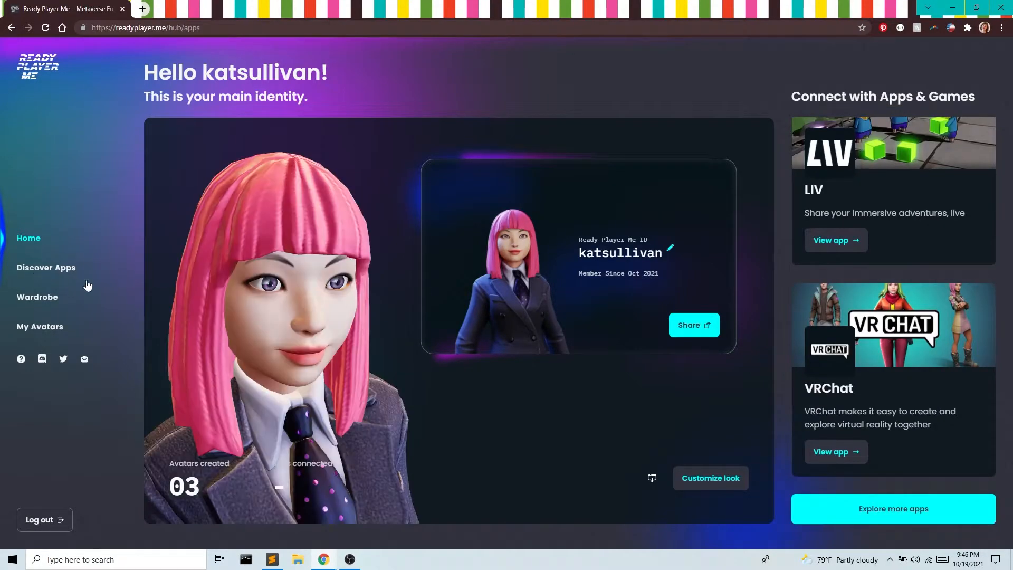
click(45, 267)
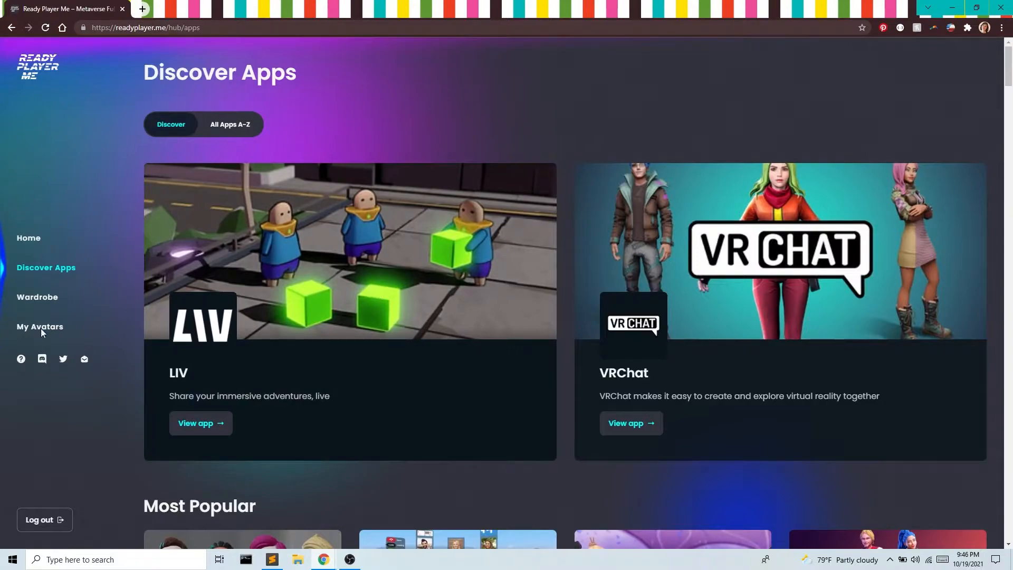
click(39, 326)
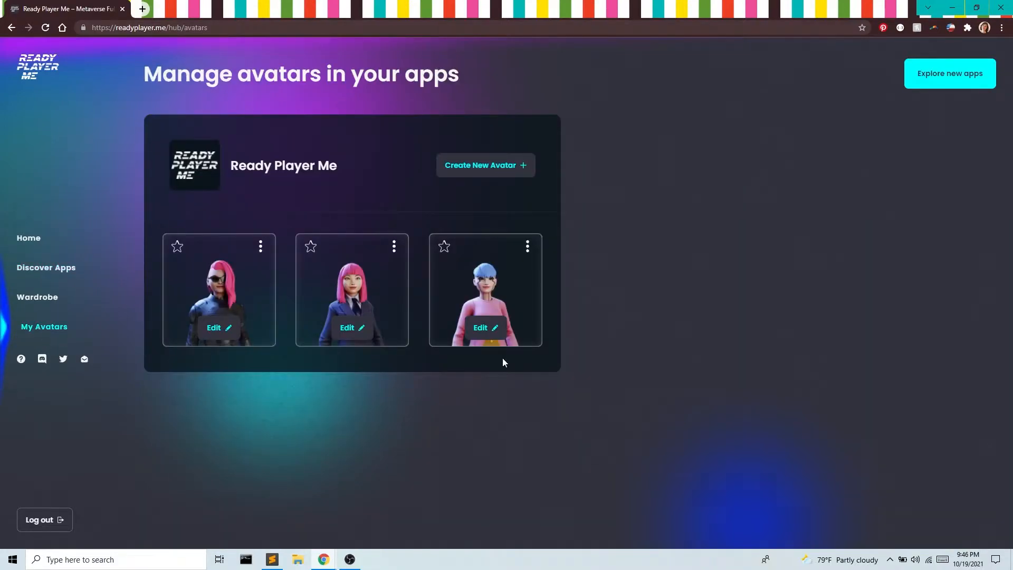
mouse_move(497, 169)
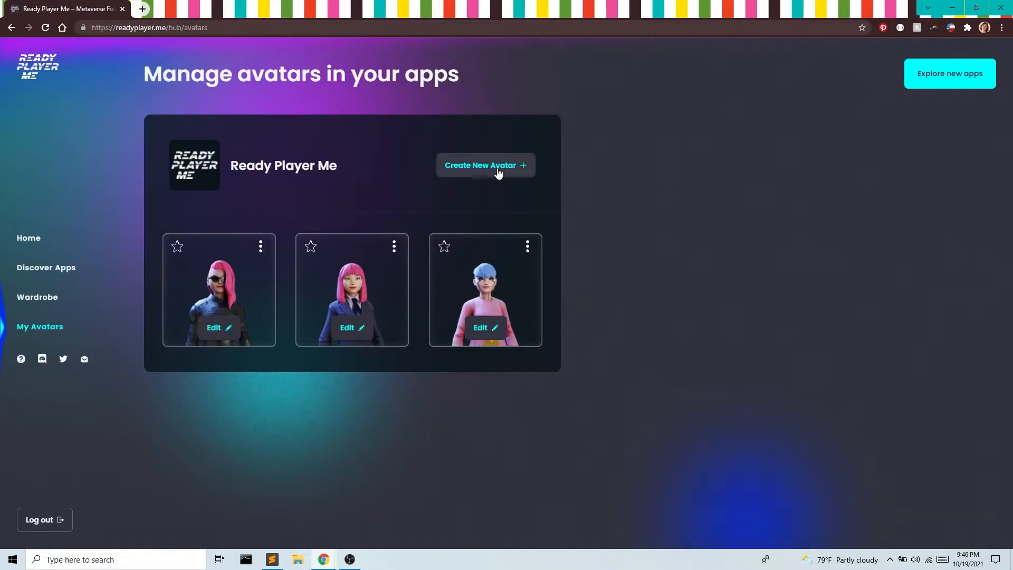
Start a brand-new full-body feminine avatar, skipping the selfie photo.
click(484, 164)
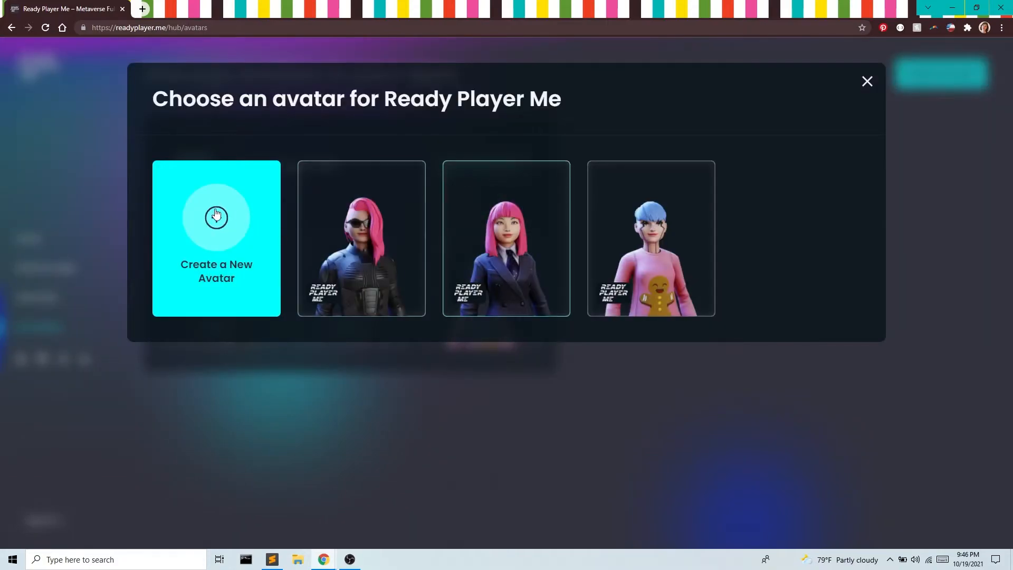
click(216, 238)
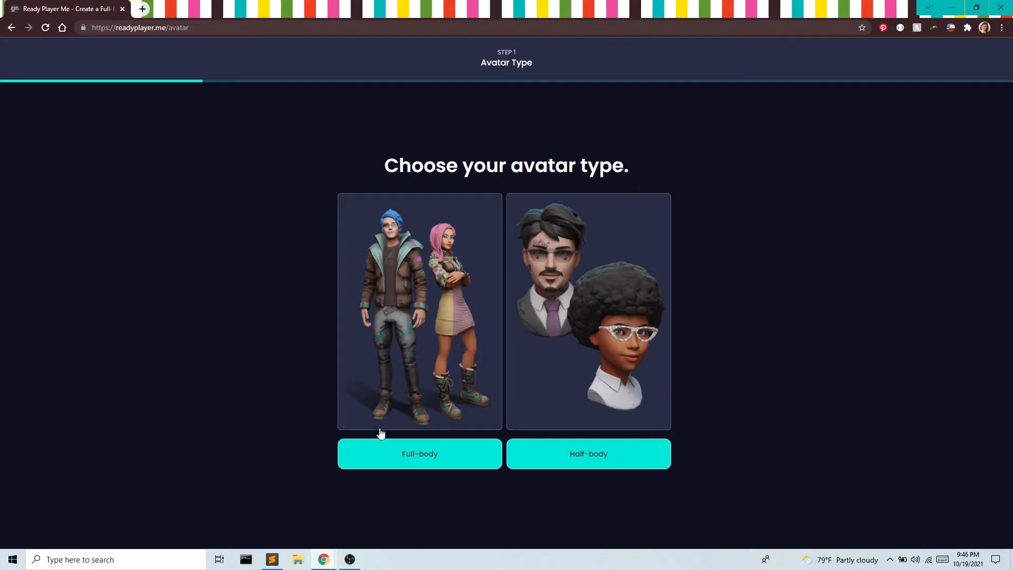
click(419, 453)
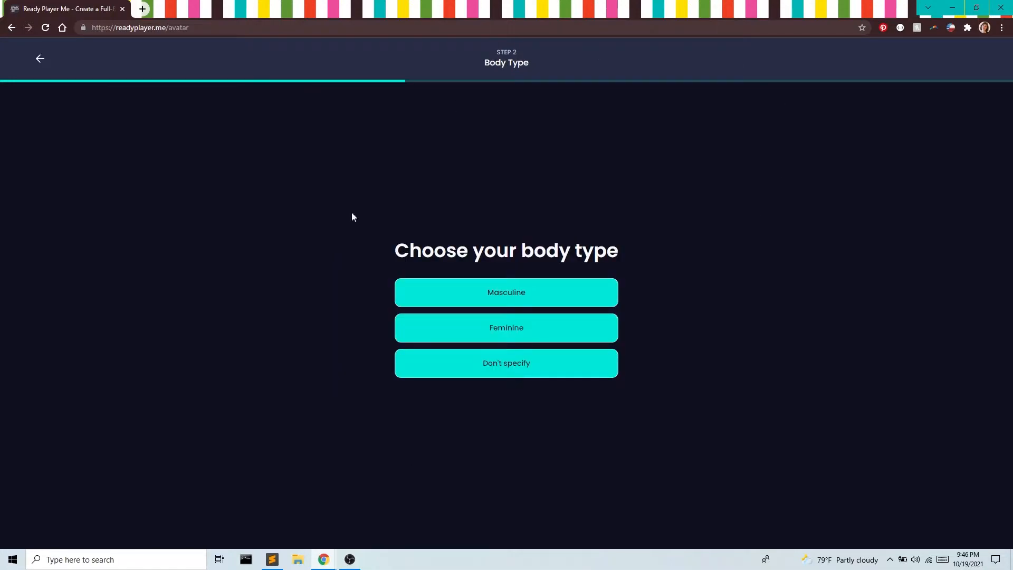
mouse_move(539, 314)
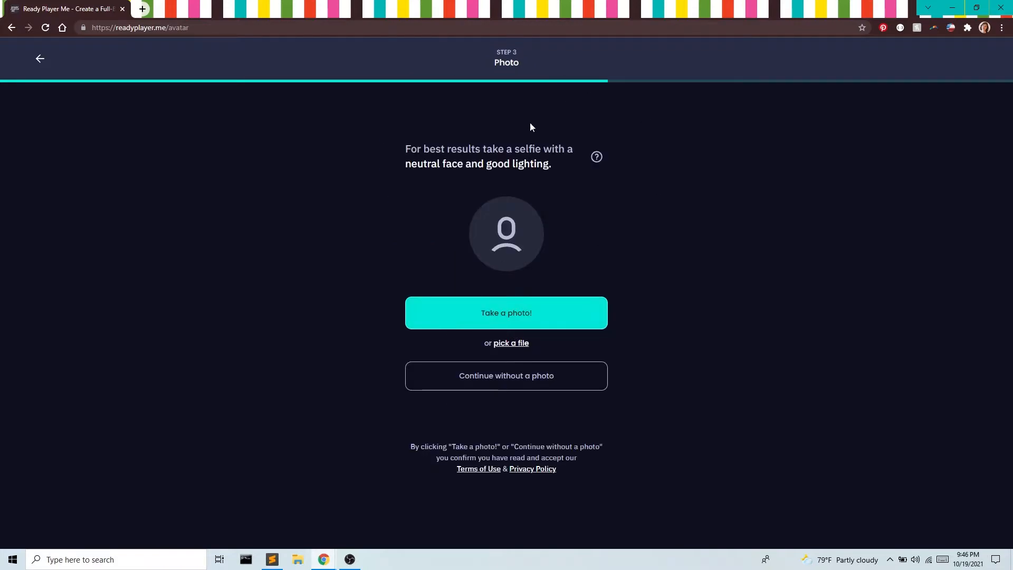
mouse_move(567, 271)
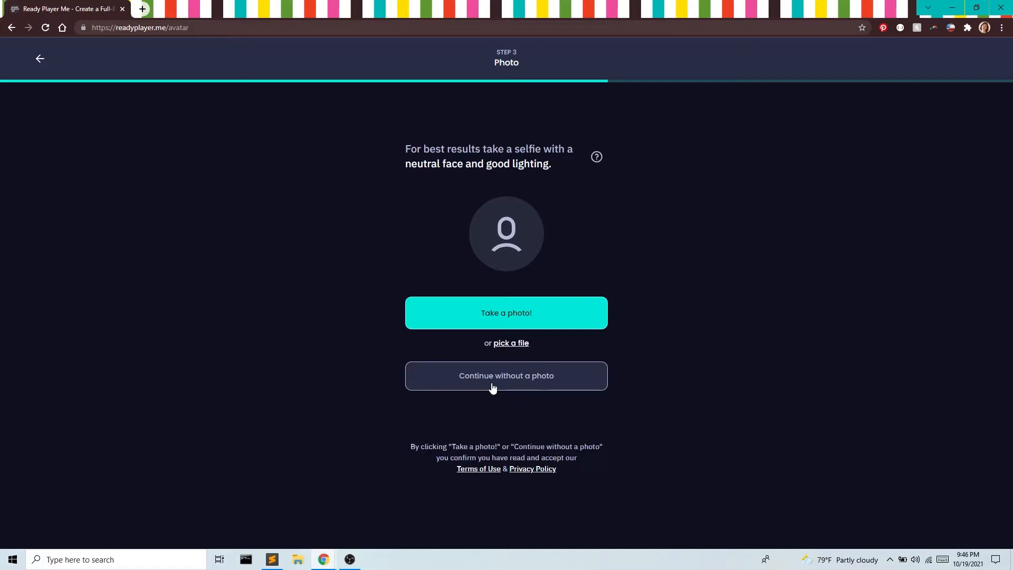
click(505, 375)
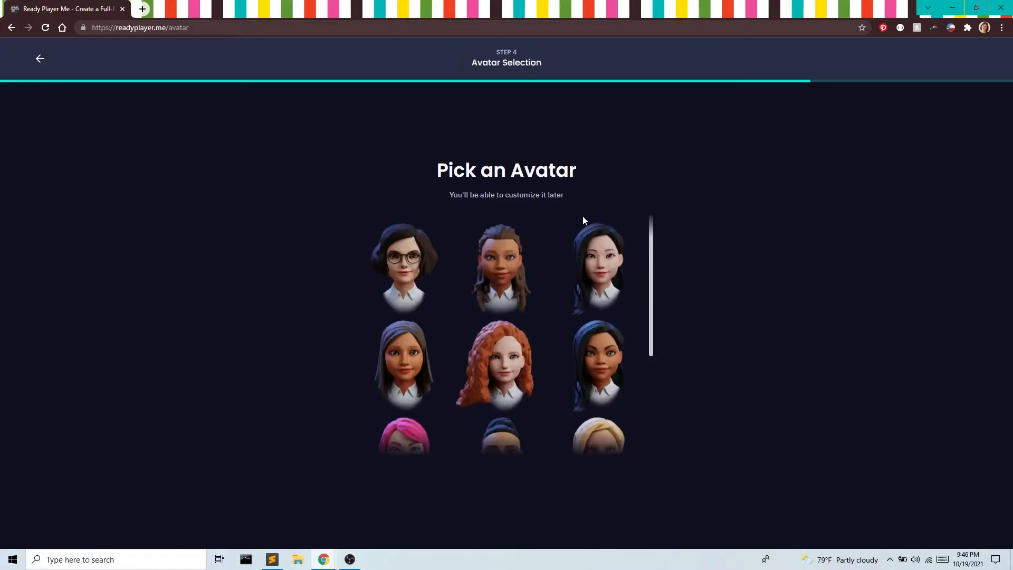
mouse_move(404, 249)
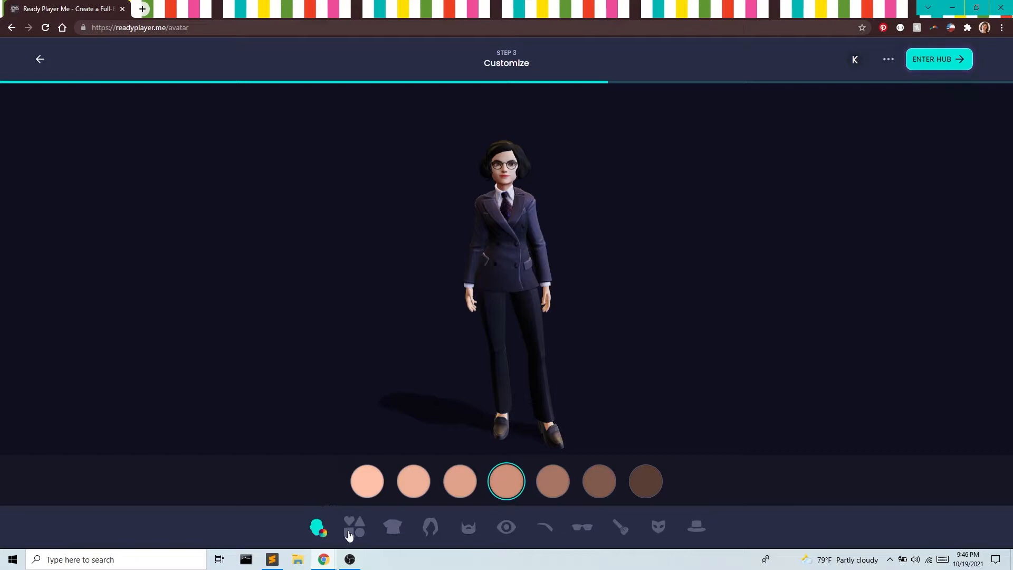
Apply the first face shape, browse eye, nose and lip shapes, and move on to outfits.
click(355, 527)
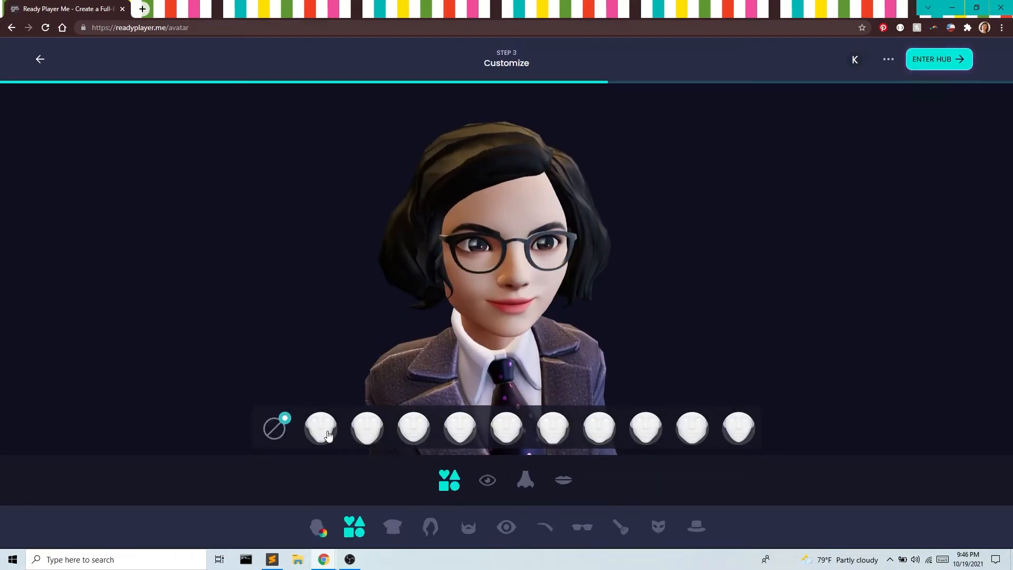
click(321, 427)
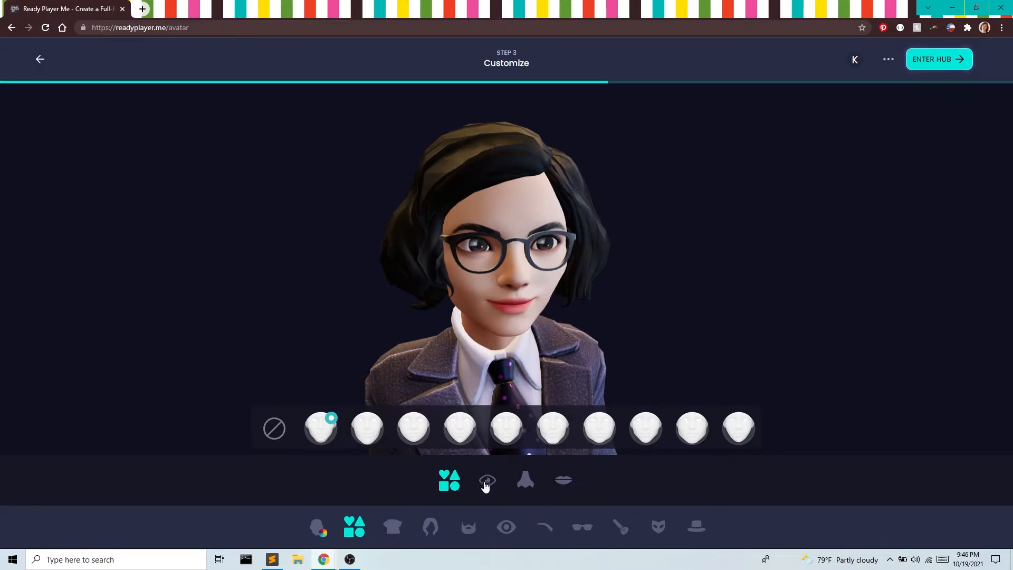
click(487, 479)
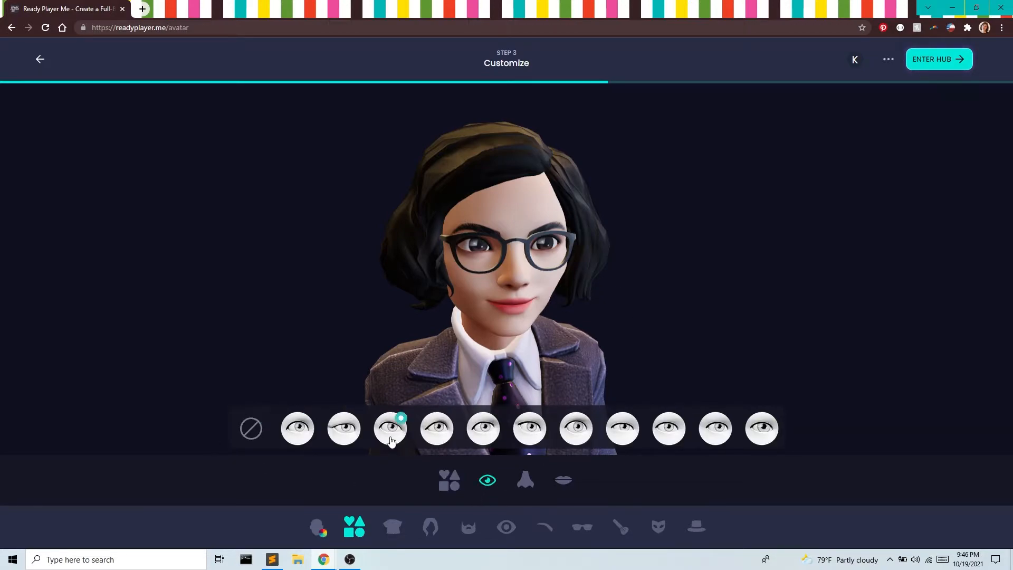
click(524, 479)
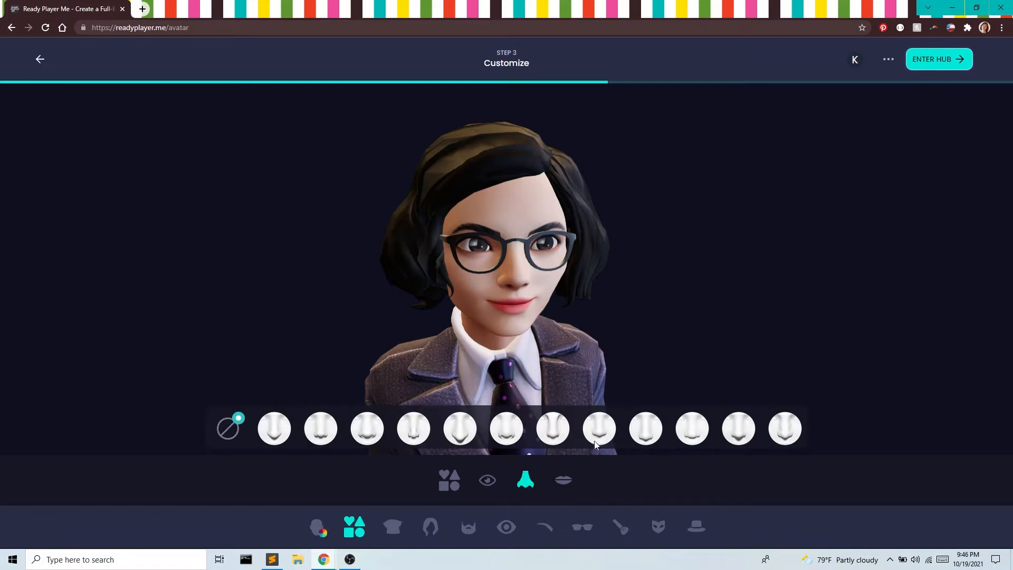
click(562, 479)
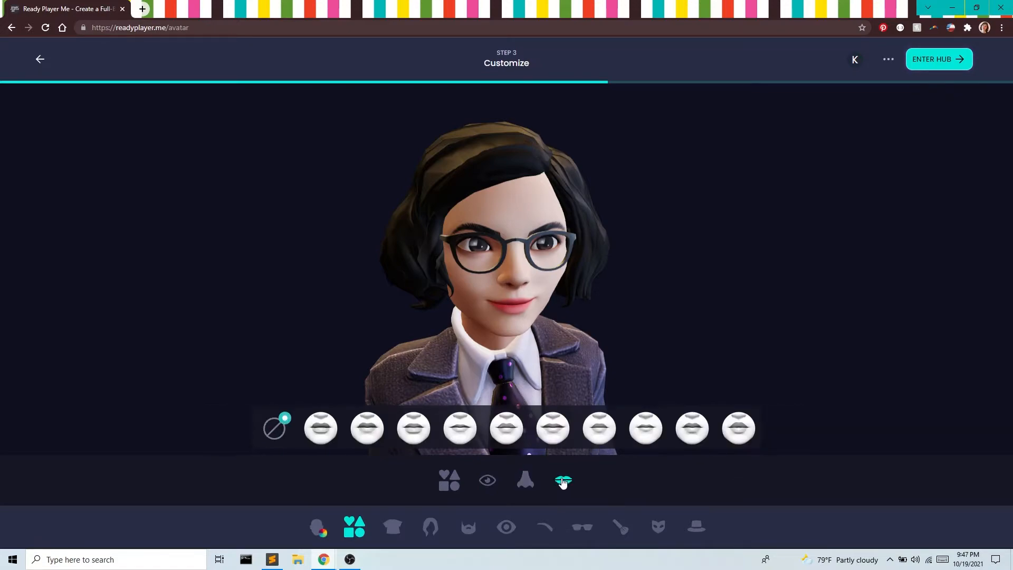
click(393, 527)
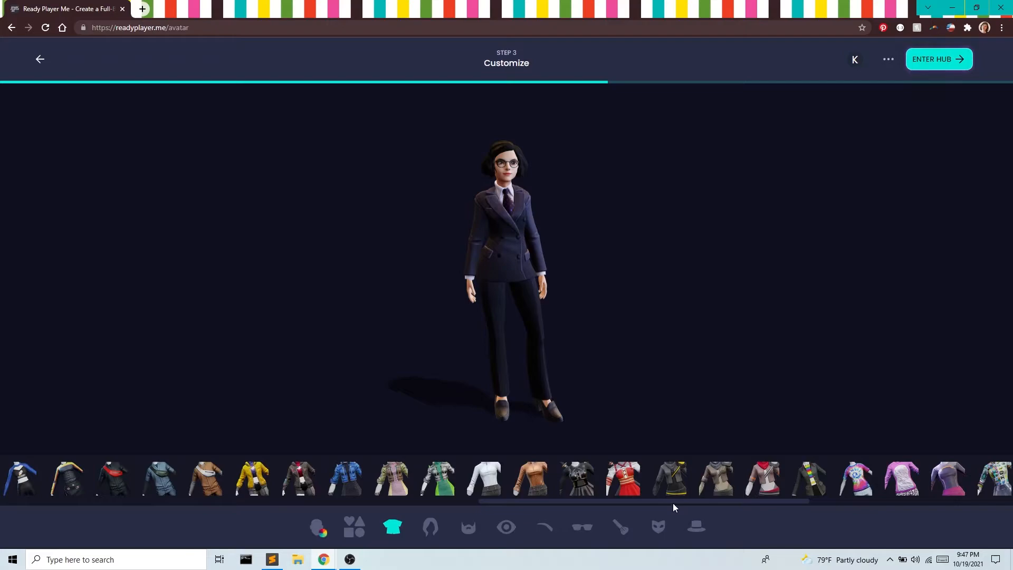
Dress the avatar in the red-and-black tracksuit outfit.
scroll(right, 3)
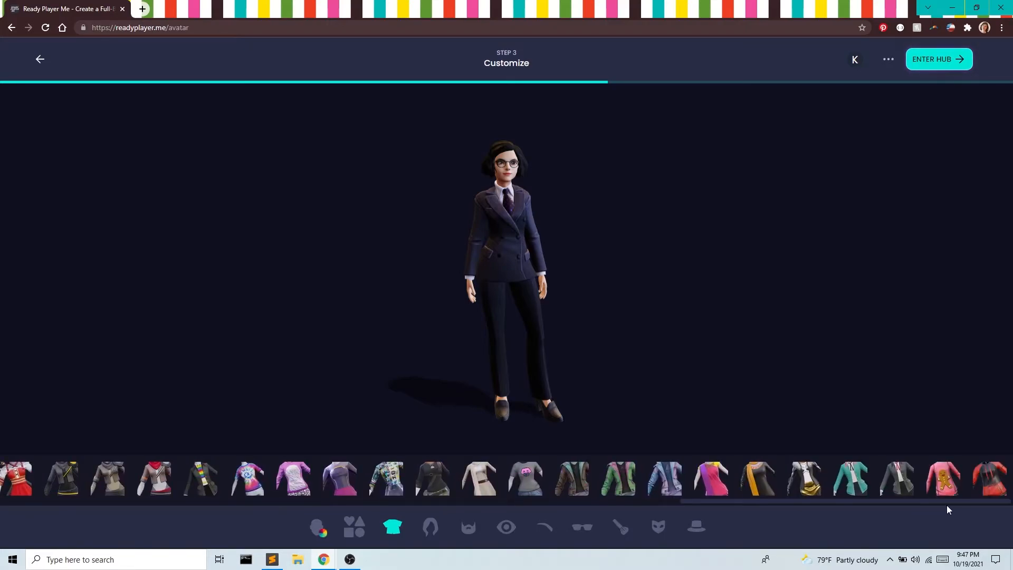
click(991, 478)
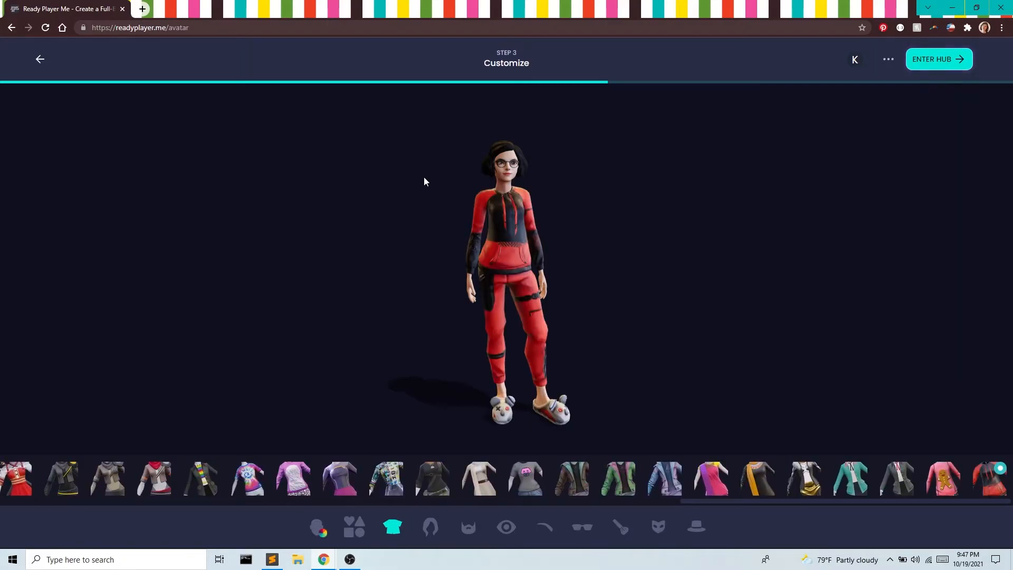
mouse_move(612, 257)
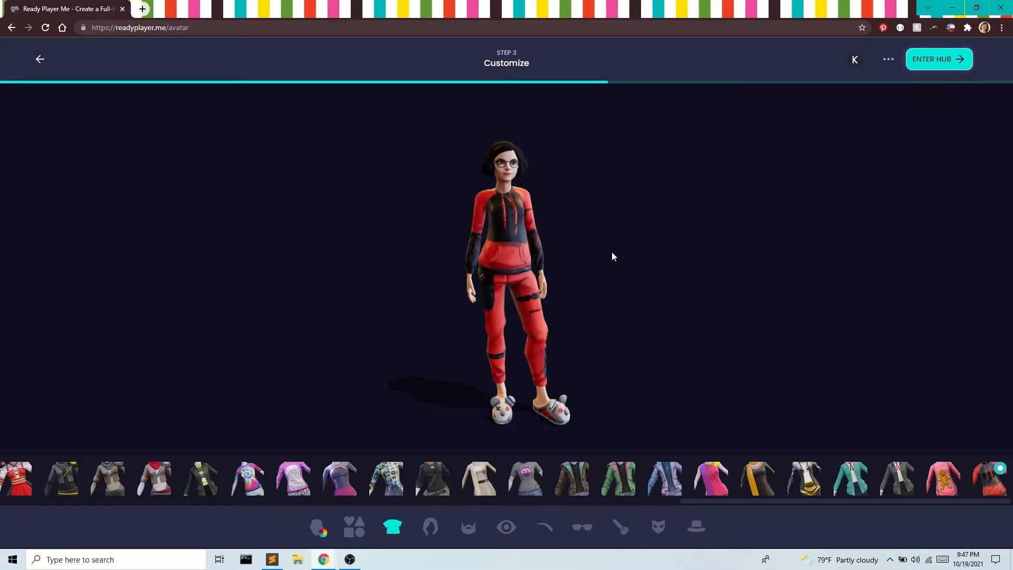
click(430, 527)
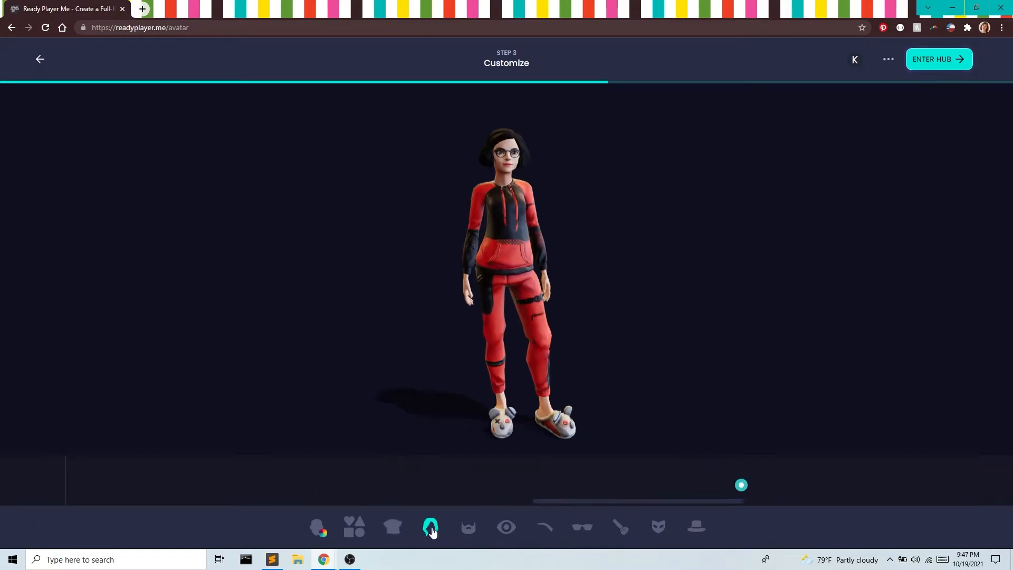
click(431, 526)
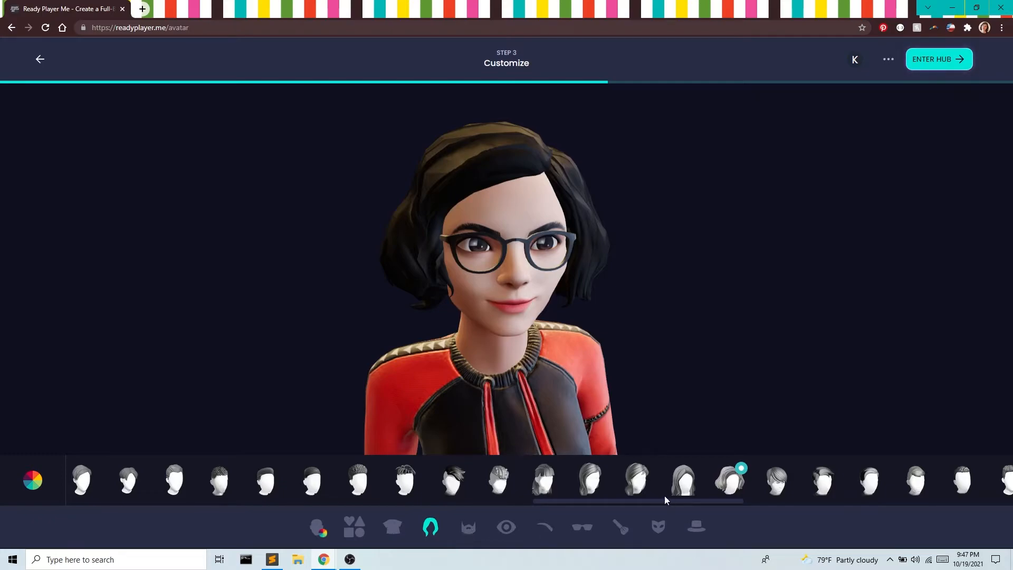
Give the avatar long straight black hair instead of the bob.
click(588, 480)
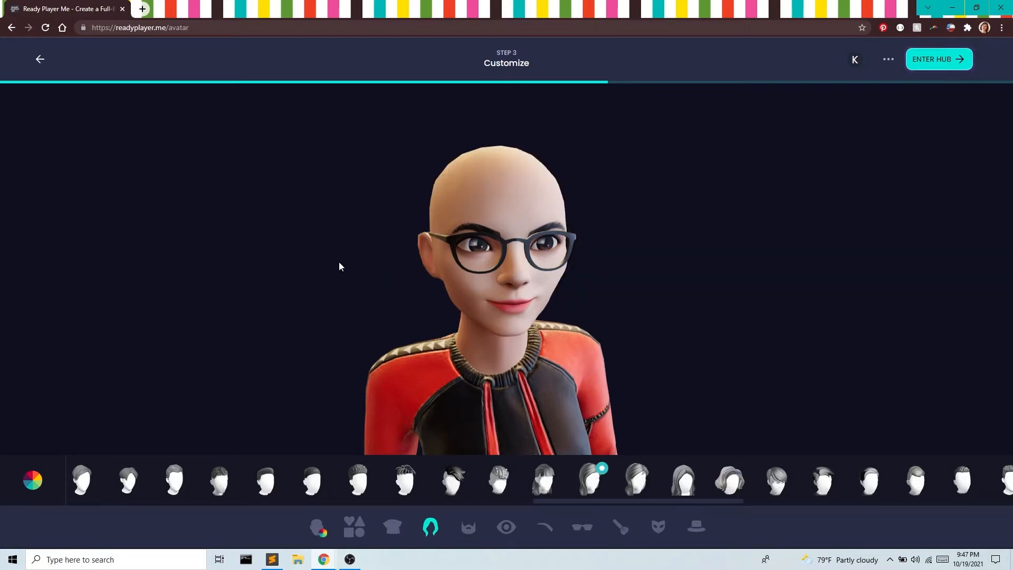
click(591, 480)
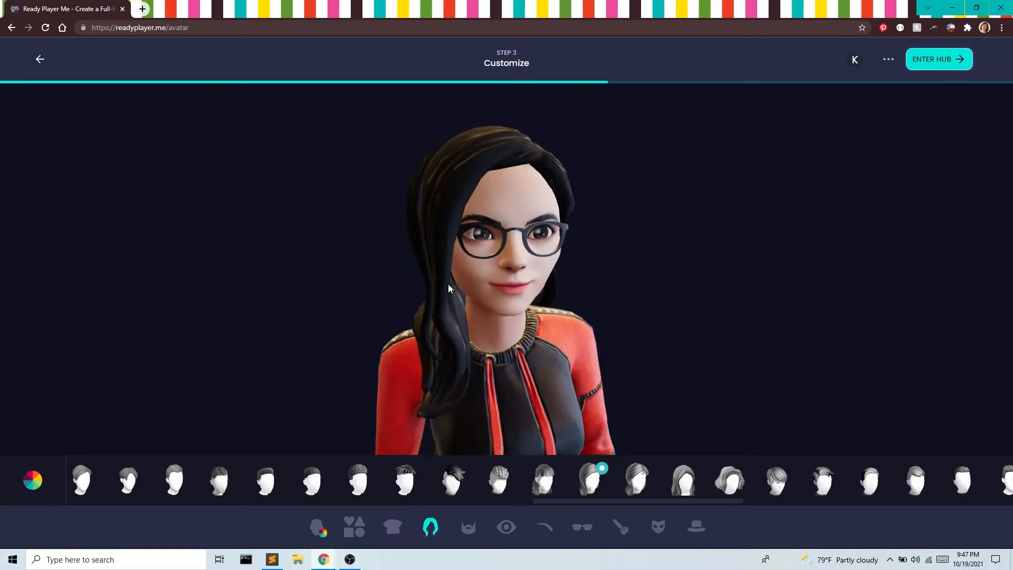
click(468, 526)
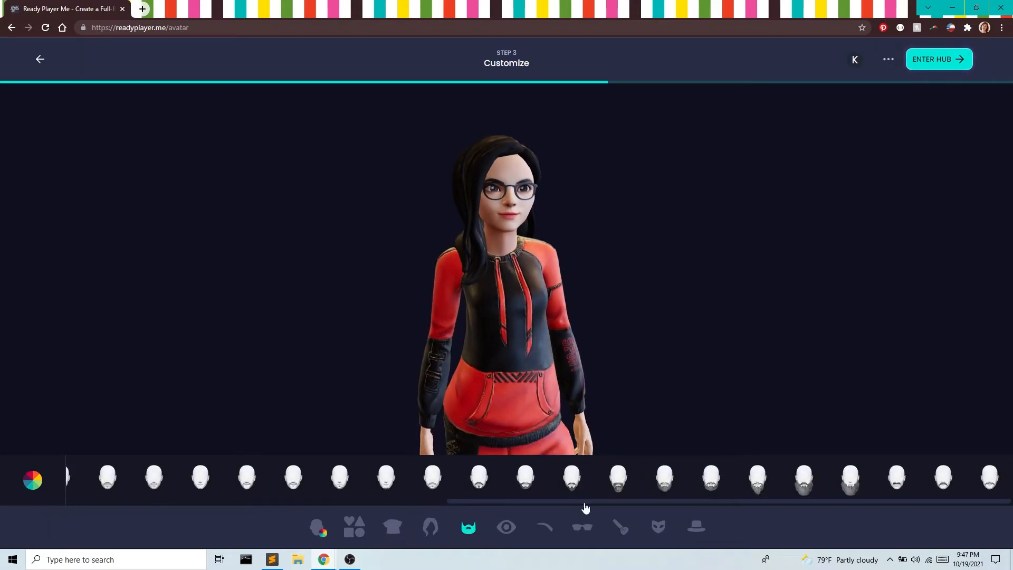
Give the avatar blue eyes, browsing eyebrow and face paint options.
click(505, 527)
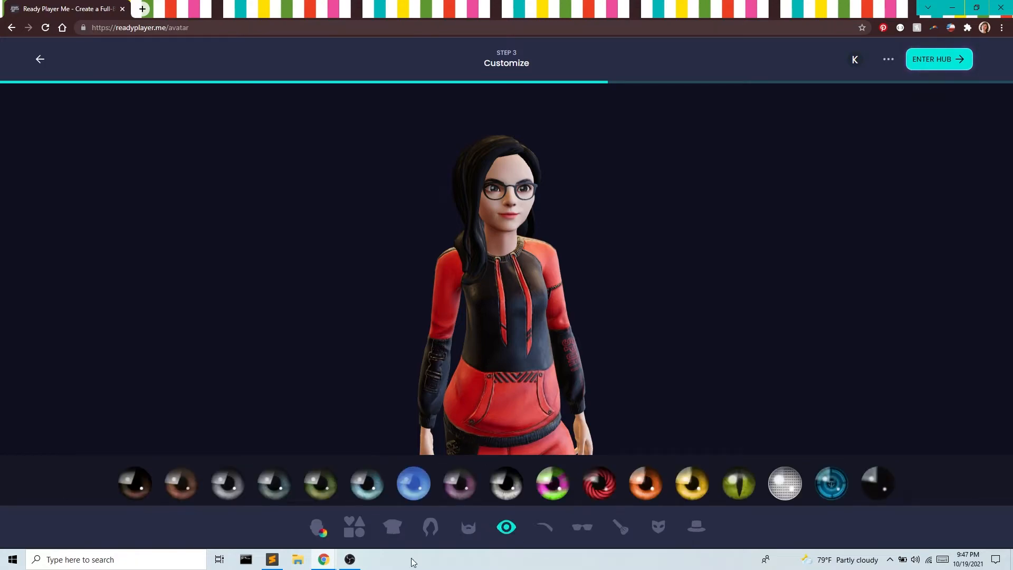
click(414, 483)
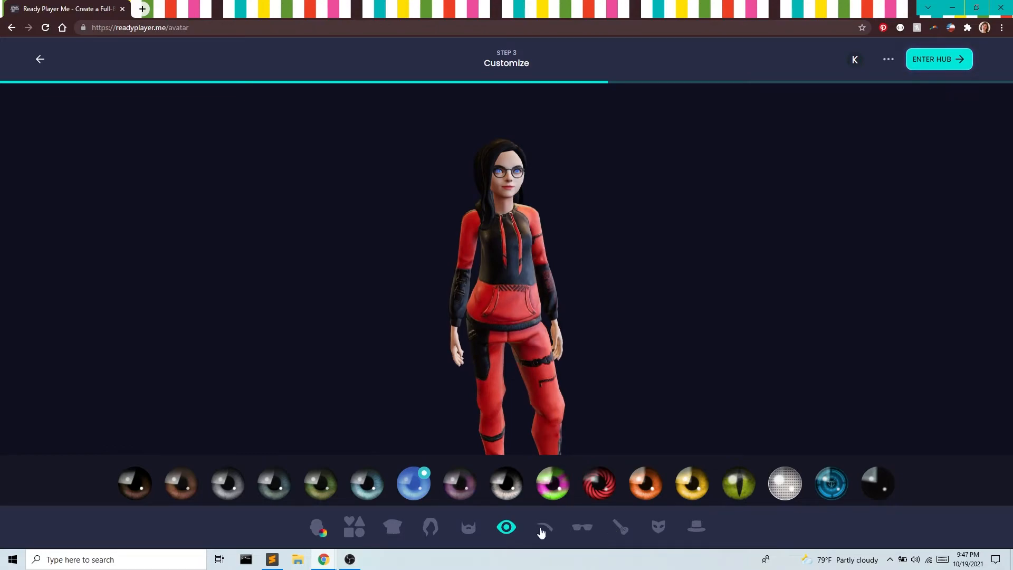
click(582, 527)
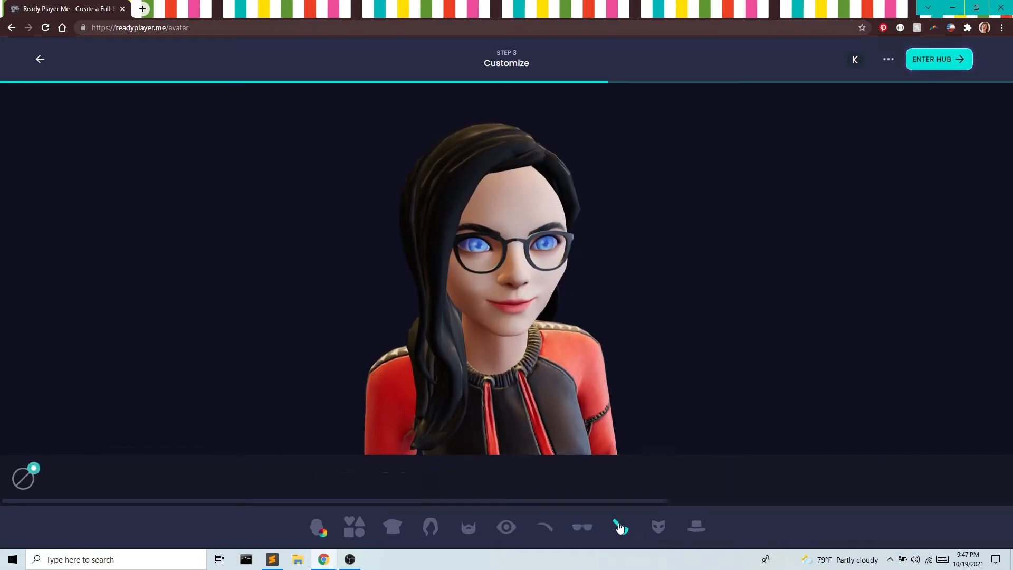
click(621, 527)
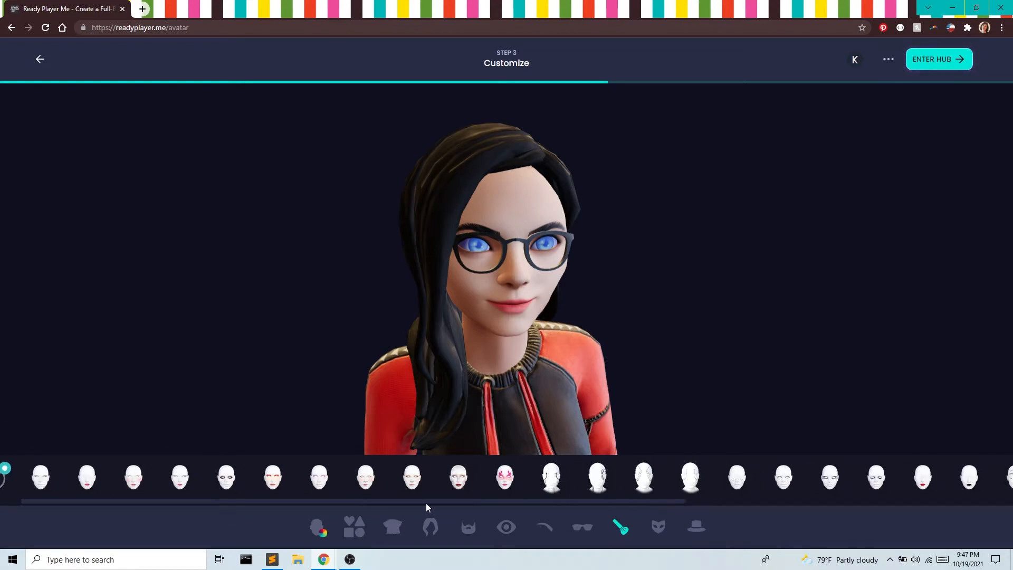
scroll(right, 3)
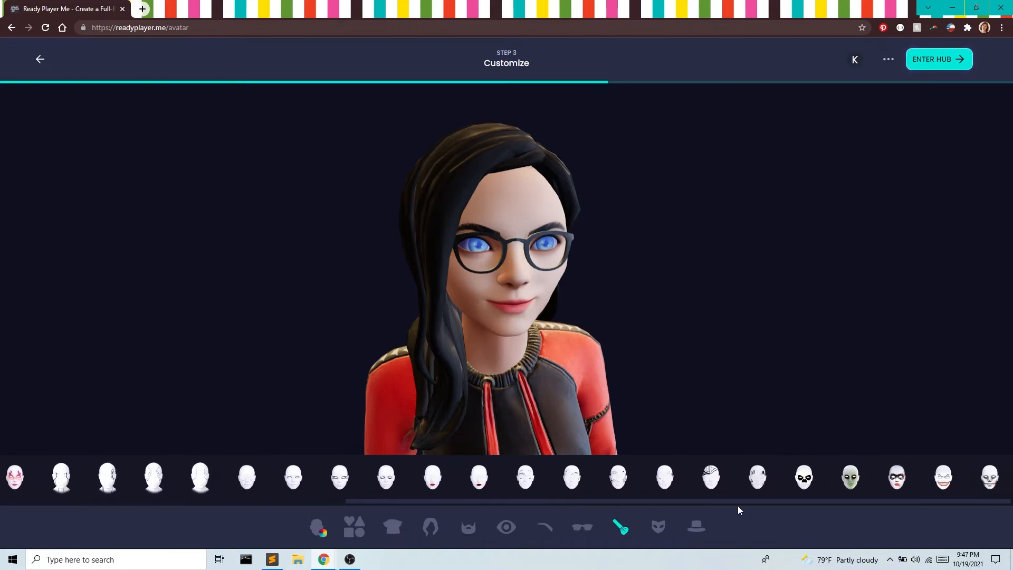
Try a face covering and set it back to None.
click(657, 526)
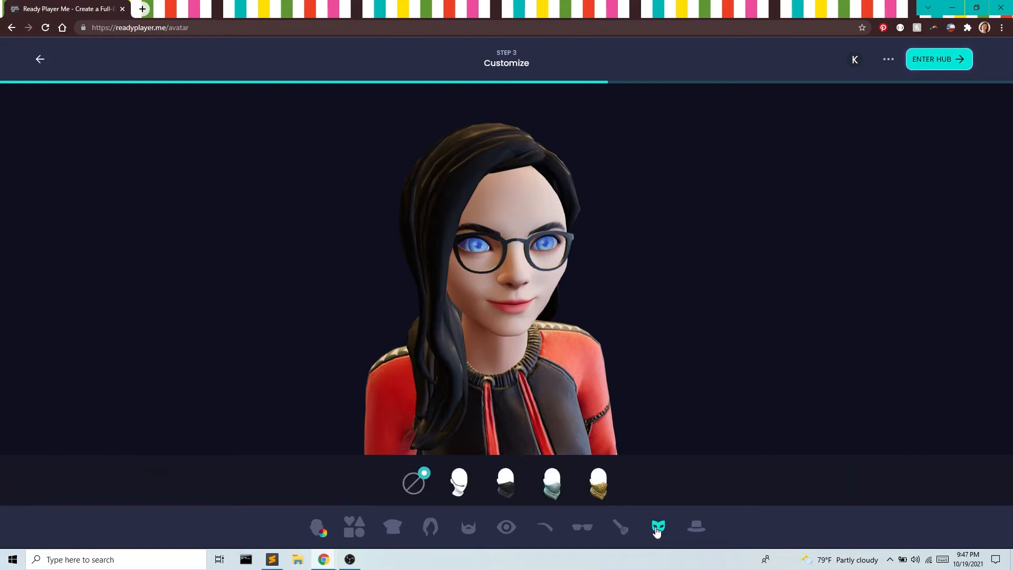
mouse_move(459, 484)
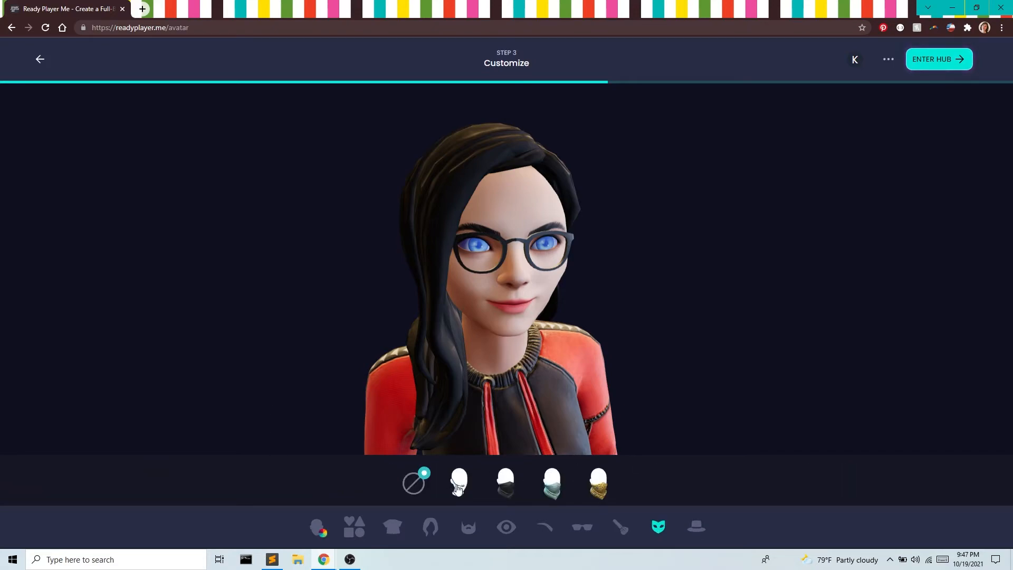
click(459, 482)
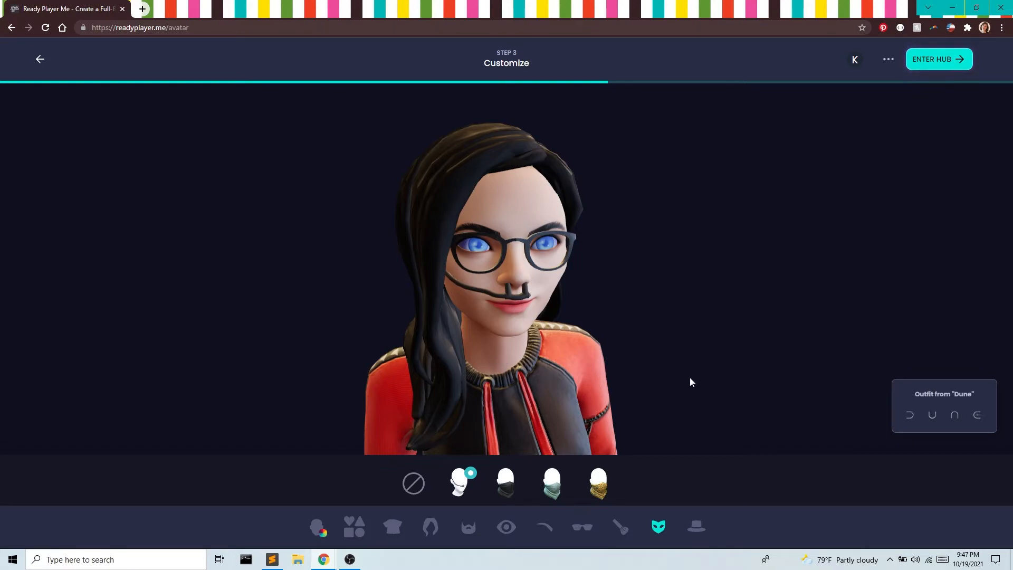
click(412, 482)
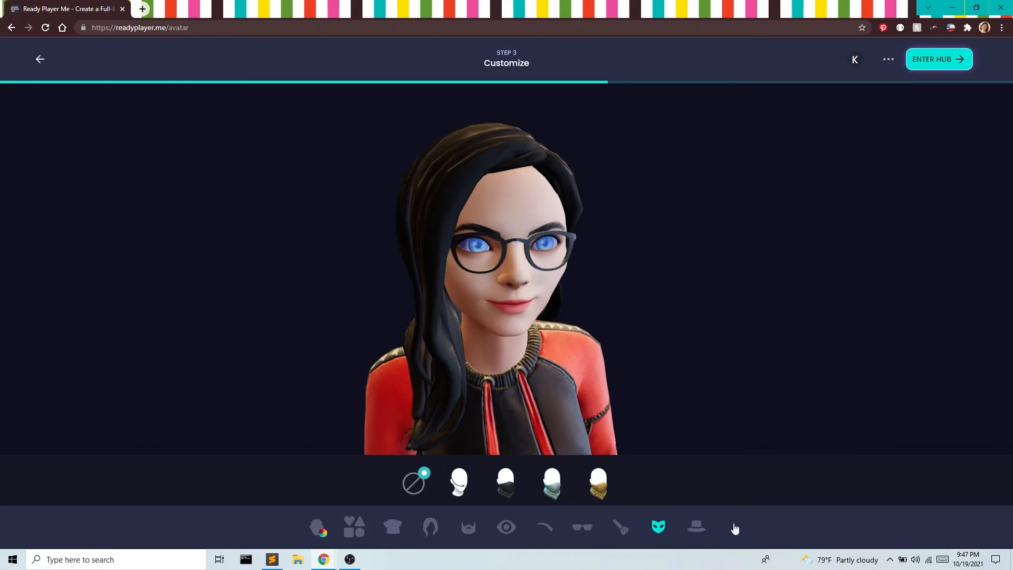
click(696, 526)
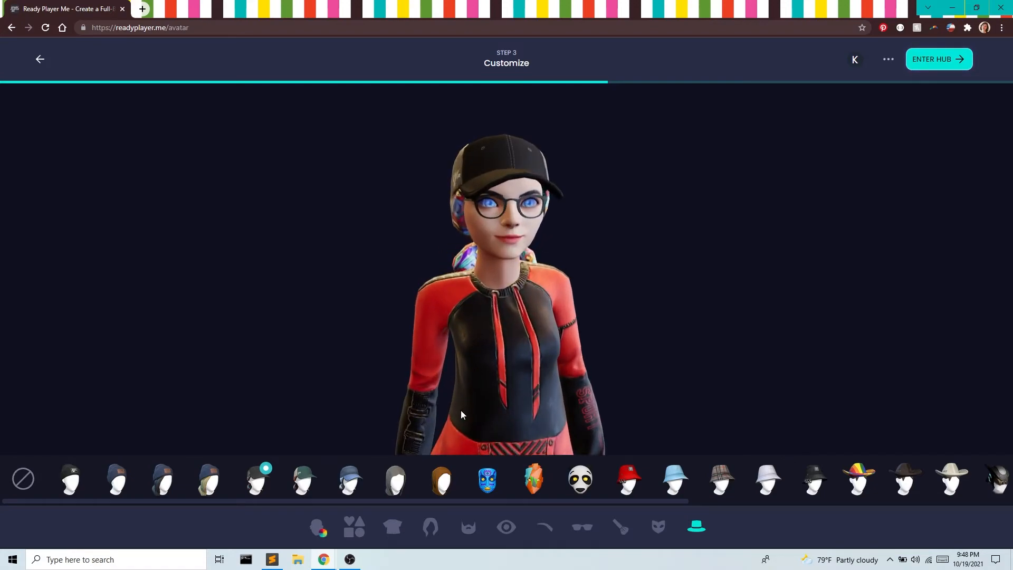
Try a beanie, then settle on the dark blue beanie.
click(208, 479)
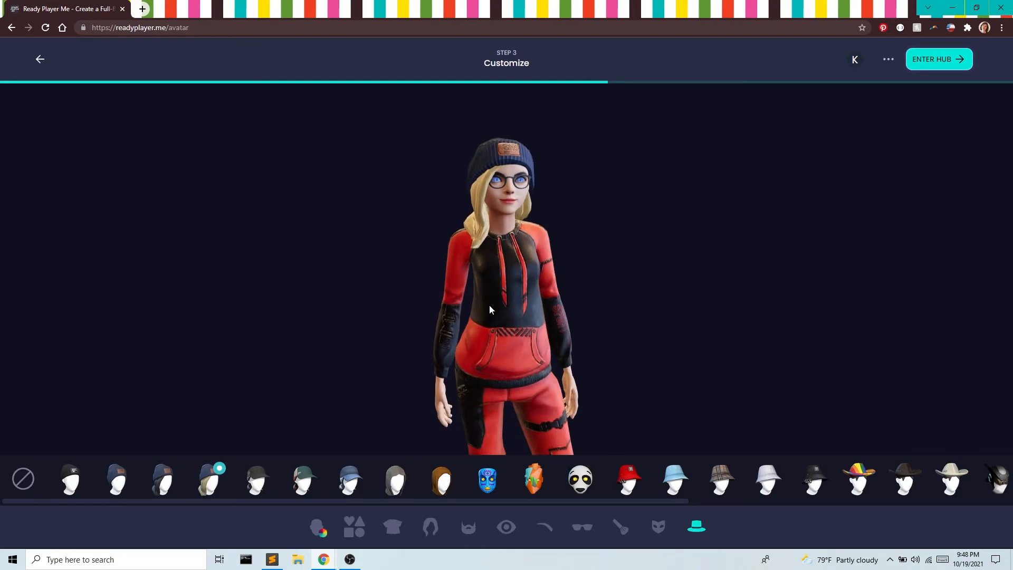
click(162, 478)
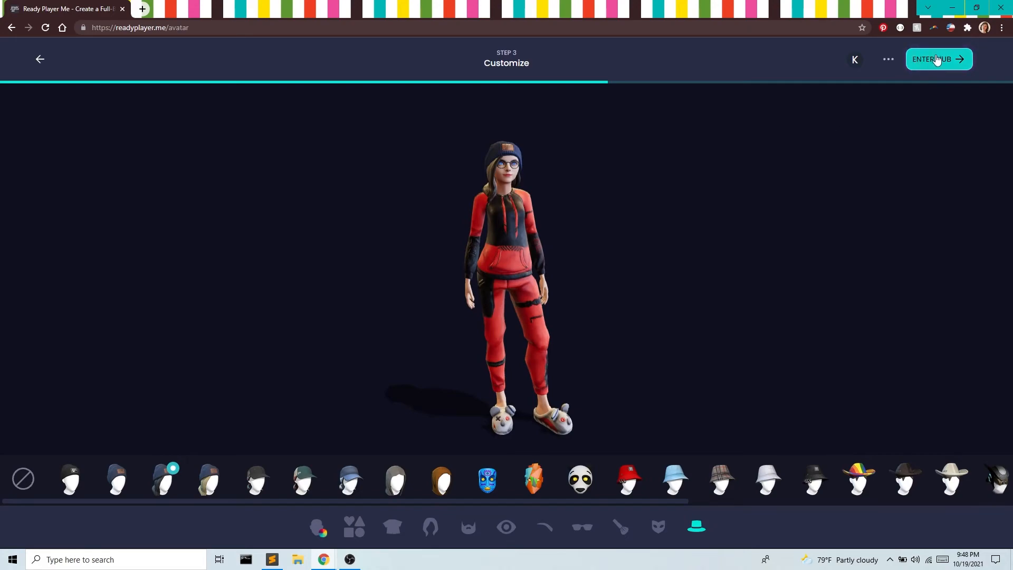
Finish customizing so the new avatar is saved to the hub's My Avatars page.
click(937, 59)
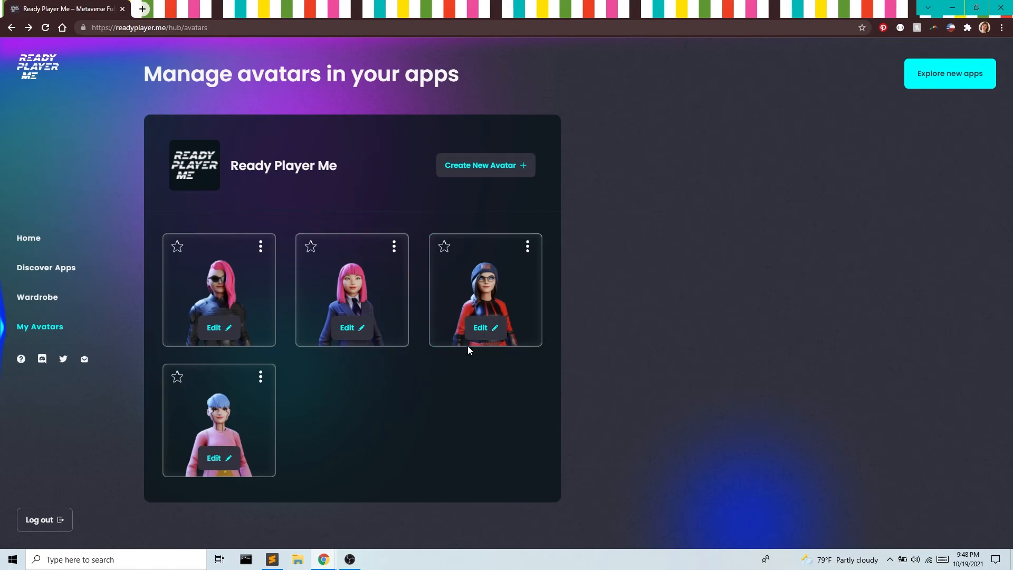
mouse_move(532, 227)
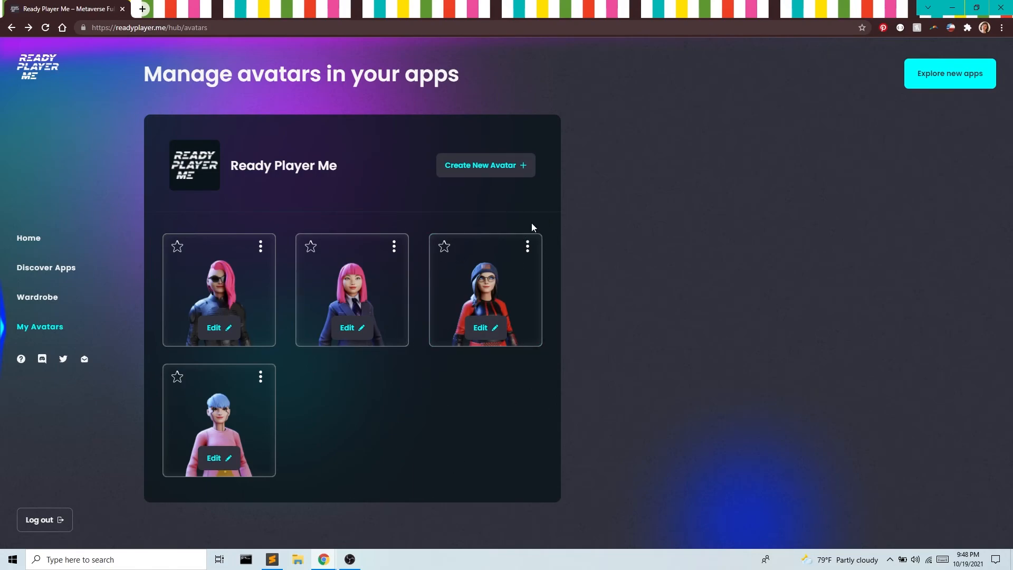
mouse_move(529, 243)
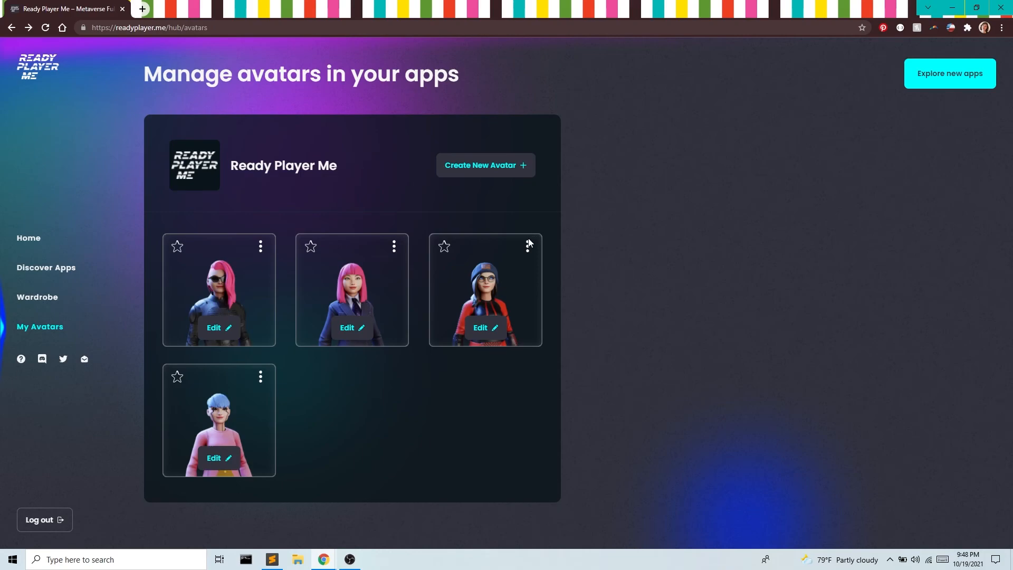
Download the new avatar as a .glb file into the YoutubeDemo folder.
click(528, 246)
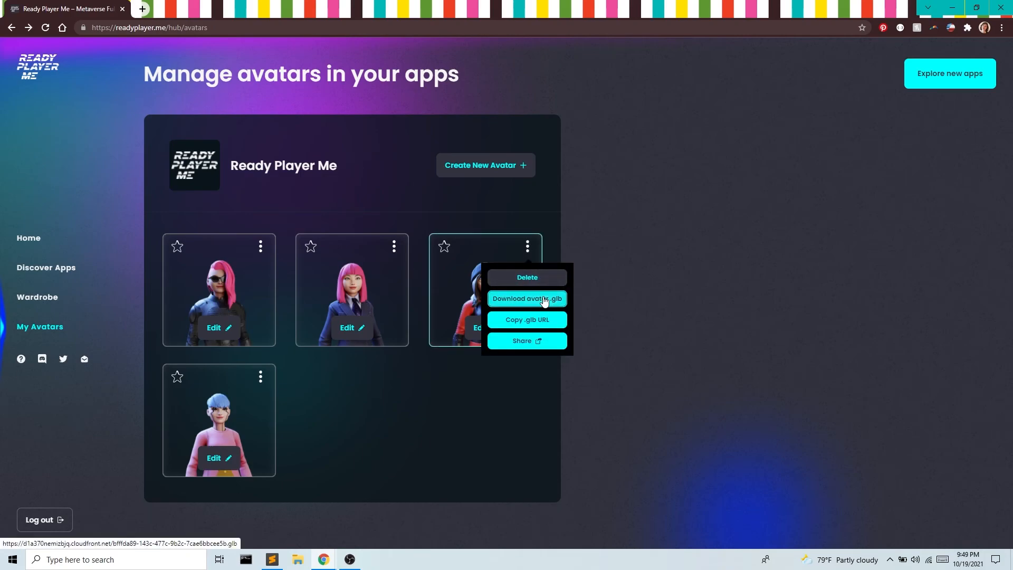
click(526, 299)
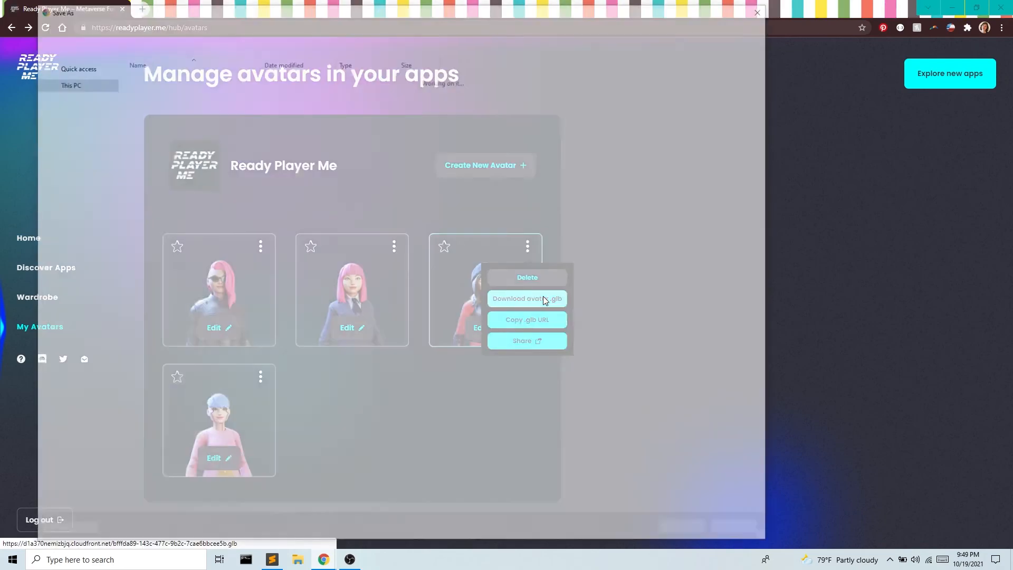
click(527, 298)
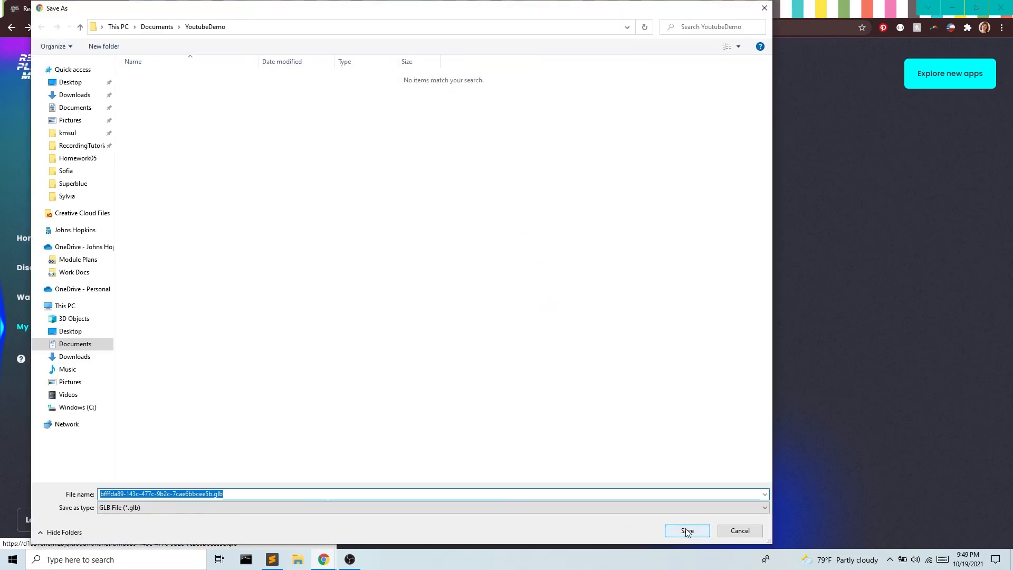
click(686, 531)
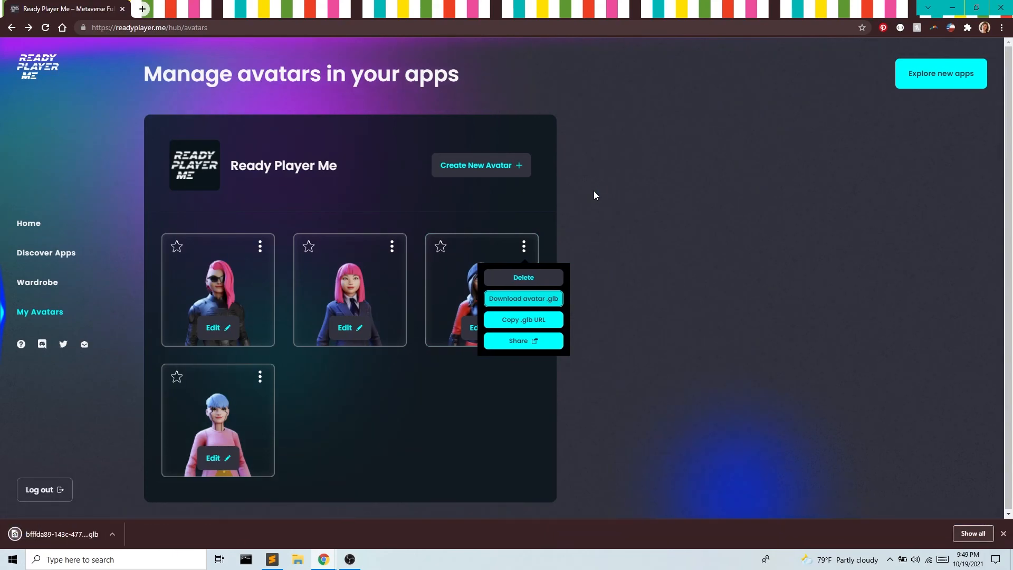